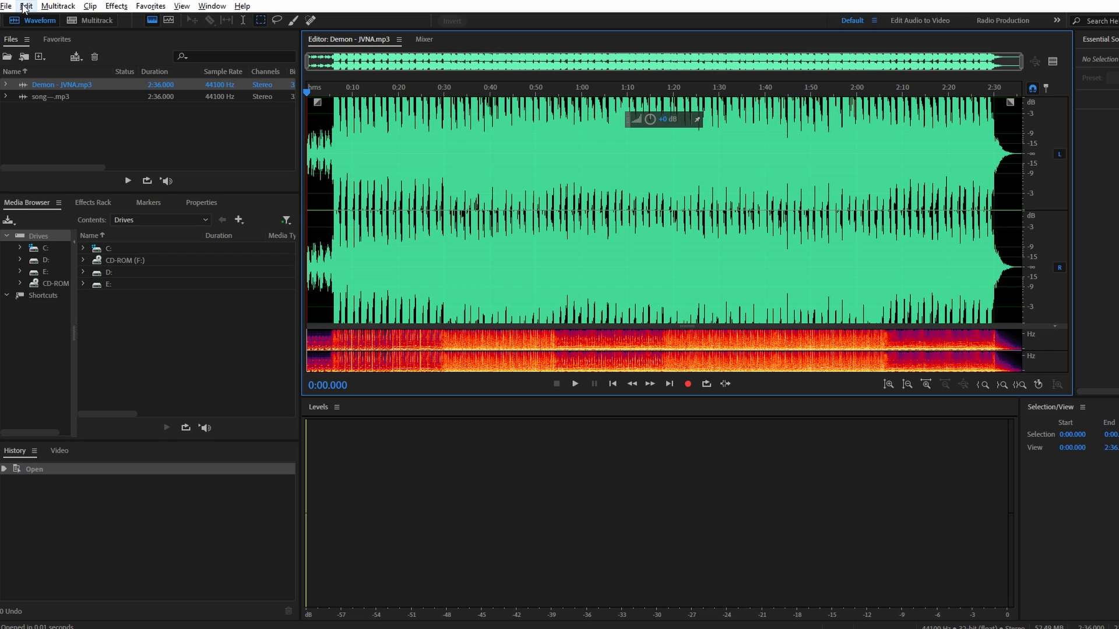
# Open the File menu for the loaded Demon - JVNA.mp3 track
pyautogui.click(7, 6)
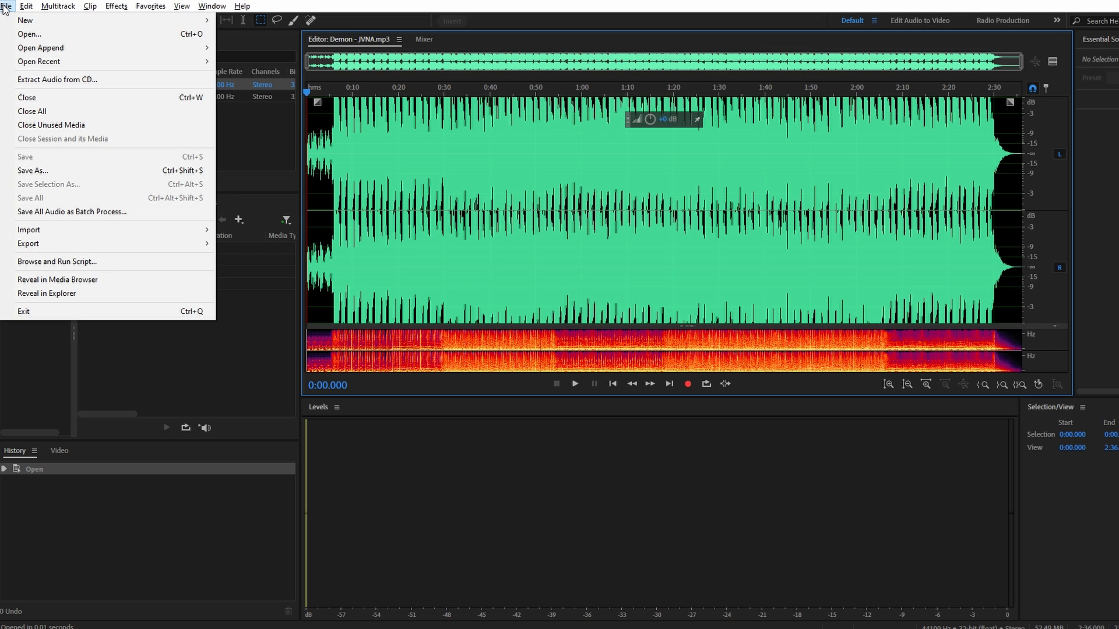
pyautogui.moveTo(51, 124)
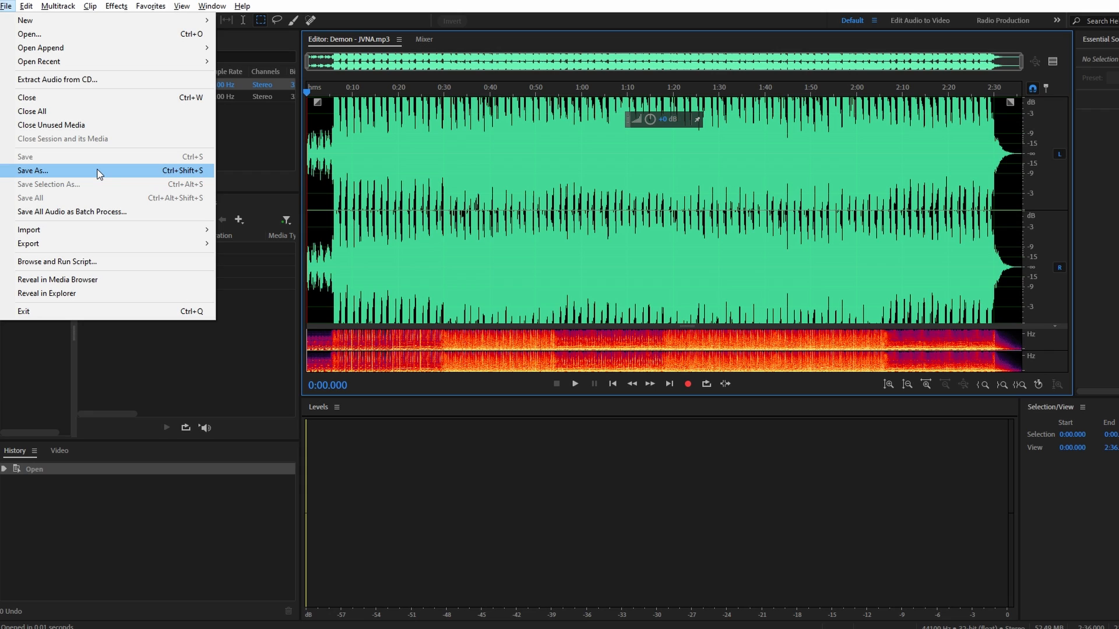
# Choose Save As to save the track as VNA.mp3 in MP3 Audio format
pyautogui.click(32, 170)
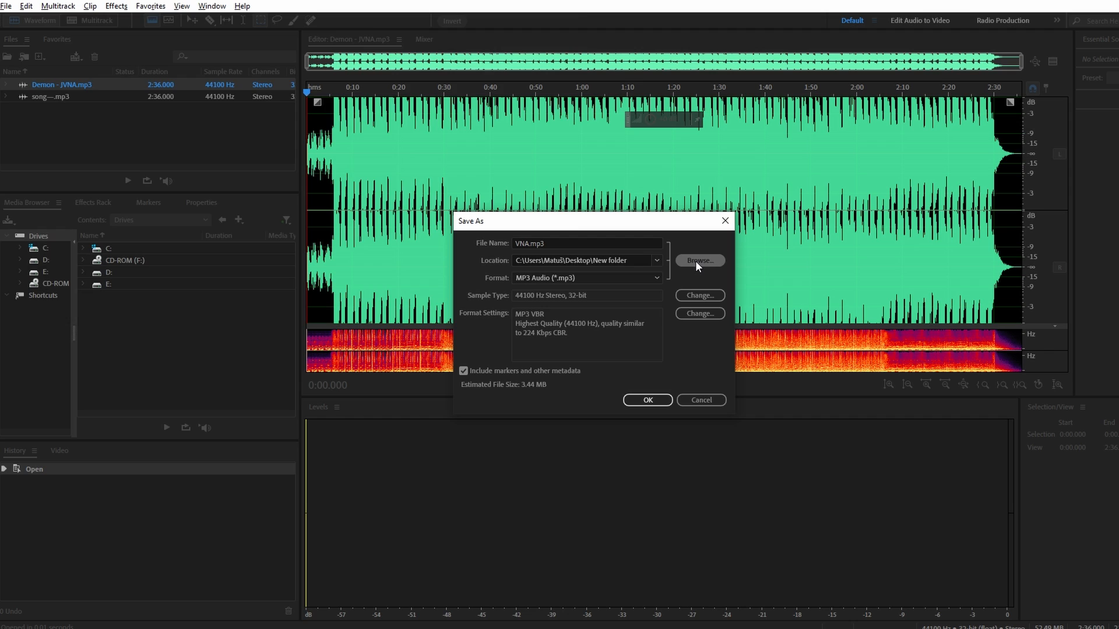
# Browse for a new save location and pick the Desktop folder
pyautogui.click(698, 260)
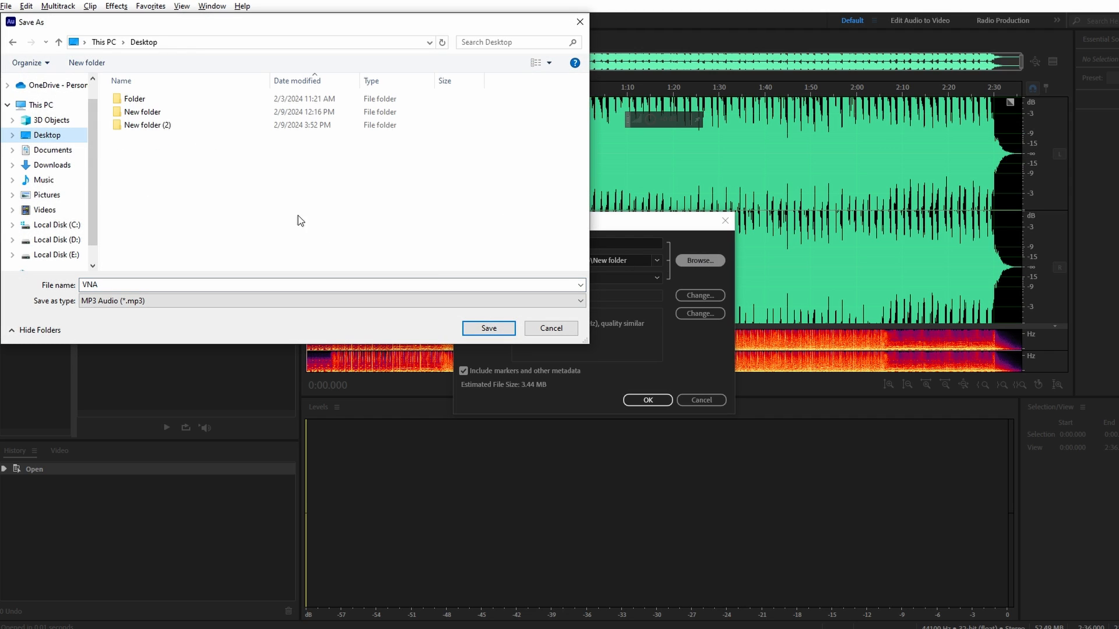
pyautogui.click(489, 328)
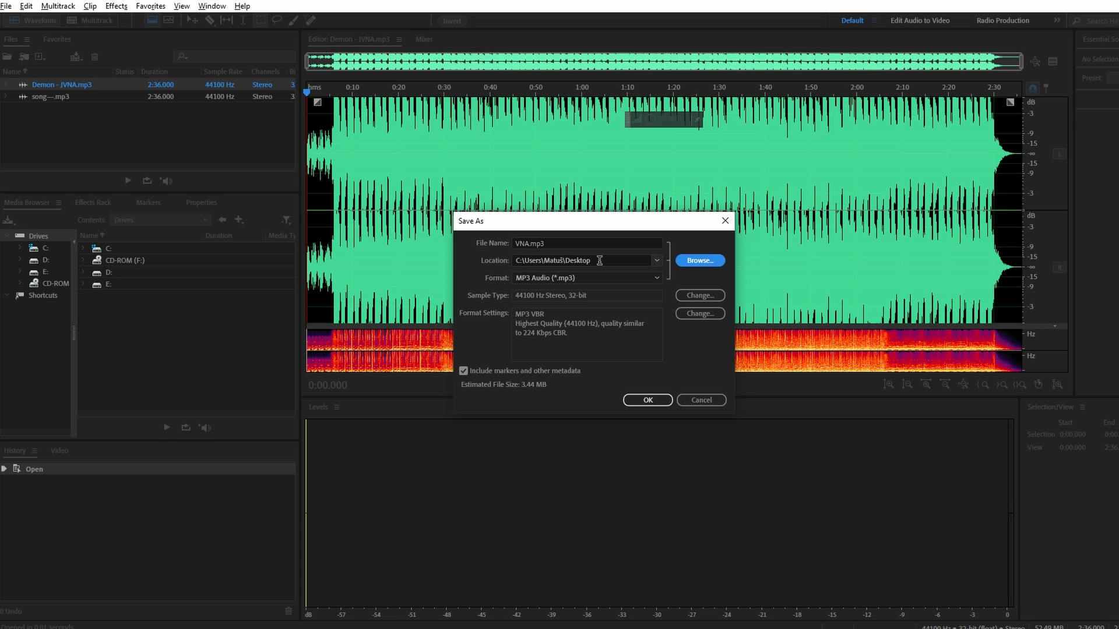
pyautogui.click(583, 278)
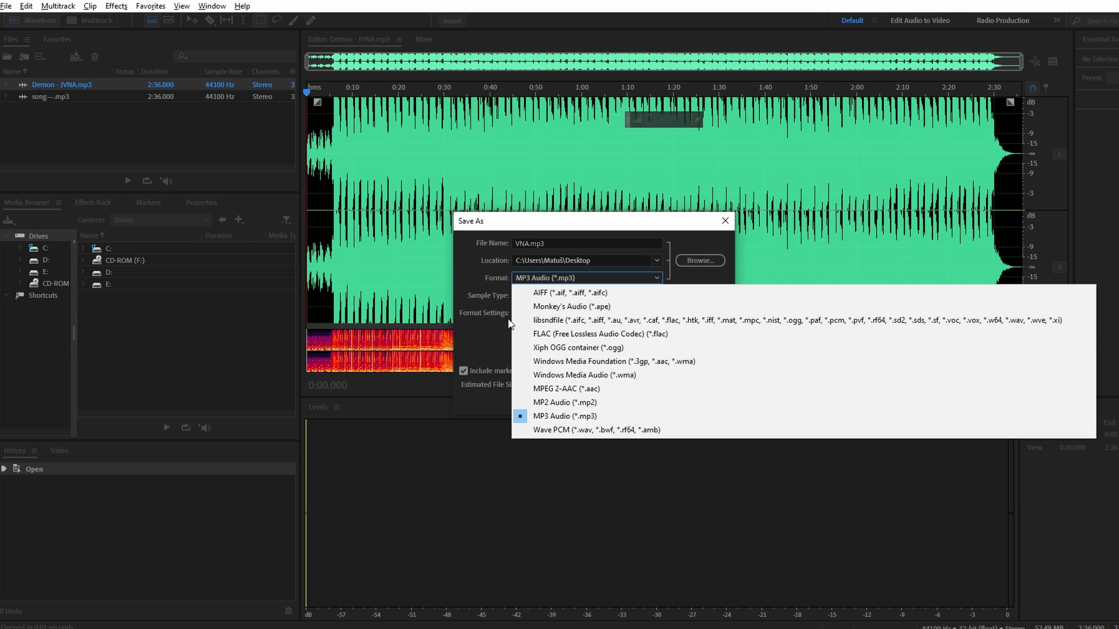
pyautogui.click(563, 416)
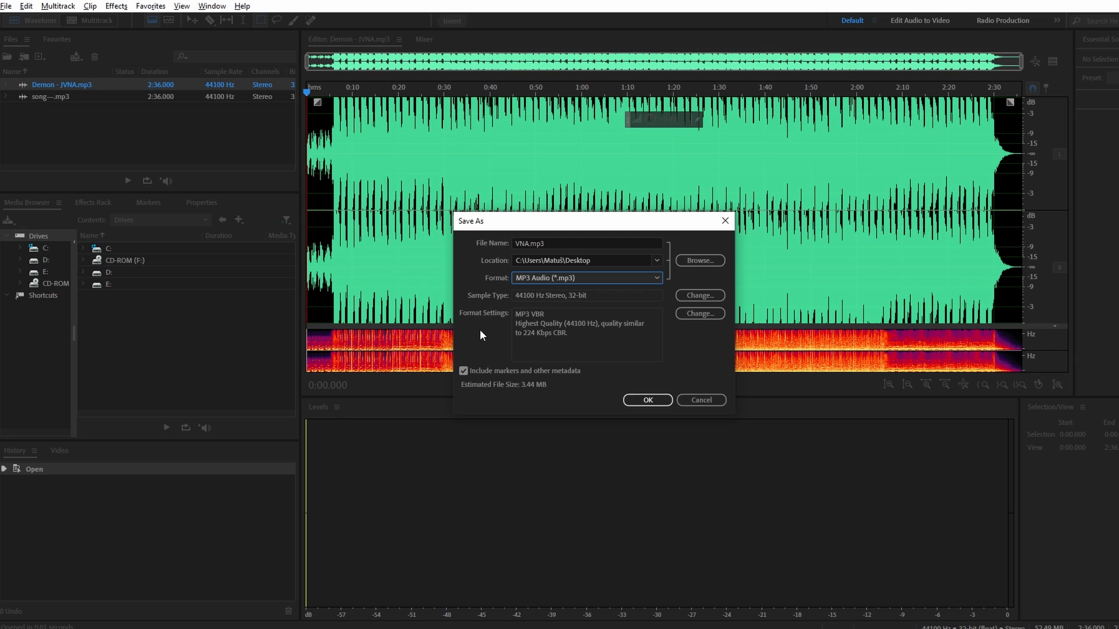
pyautogui.moveTo(585, 298)
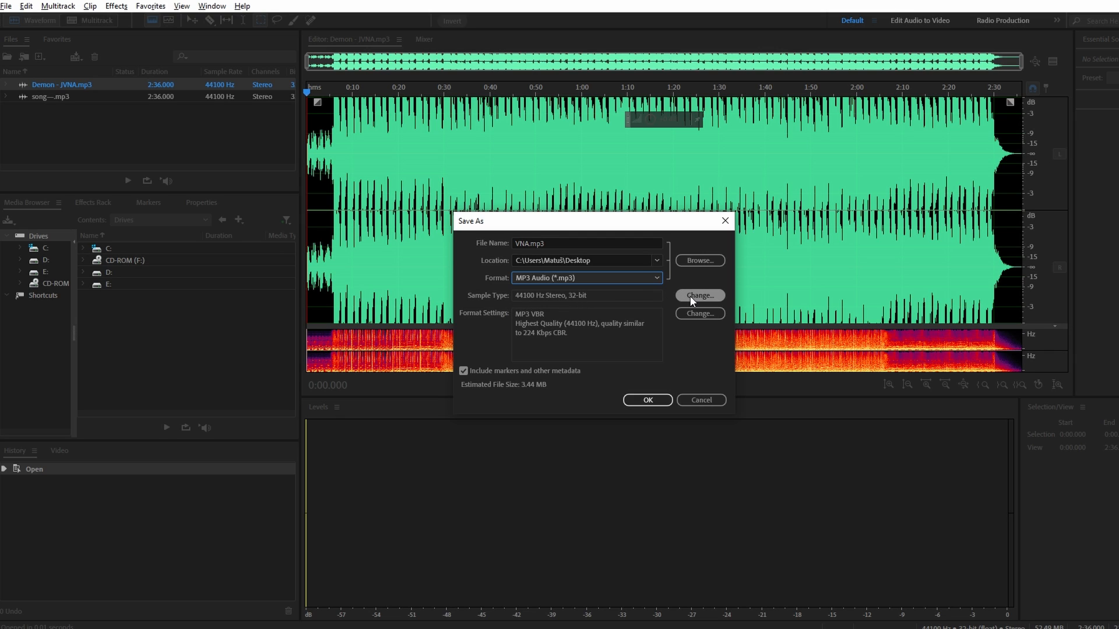
# Review the sample rate choices in Convert Sample Type, then close it without changes
pyautogui.click(699, 295)
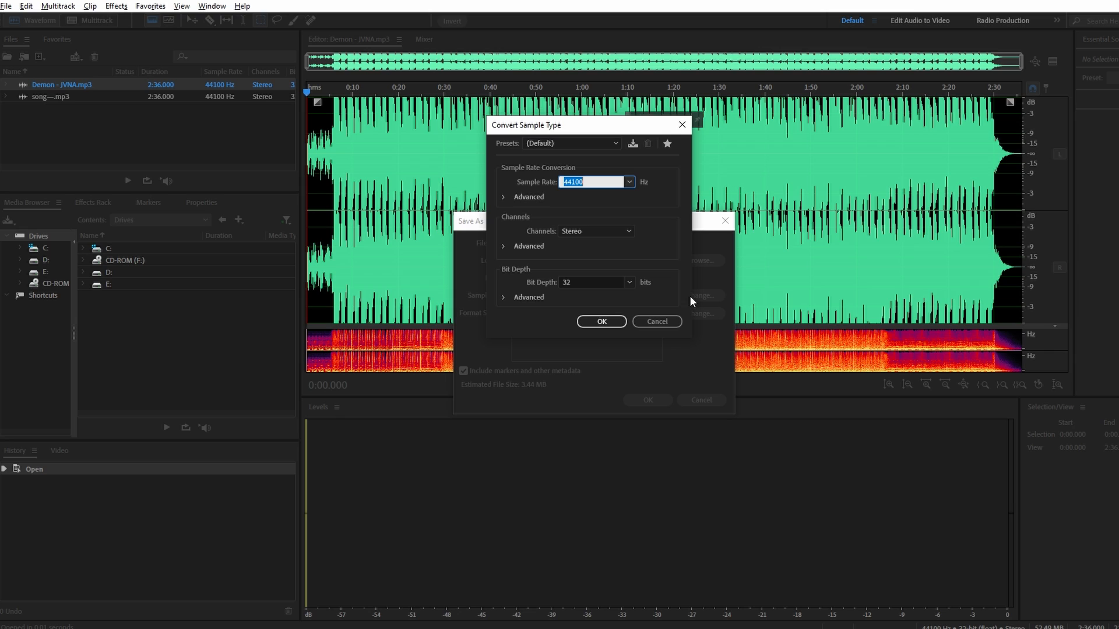
pyautogui.click(628, 181)
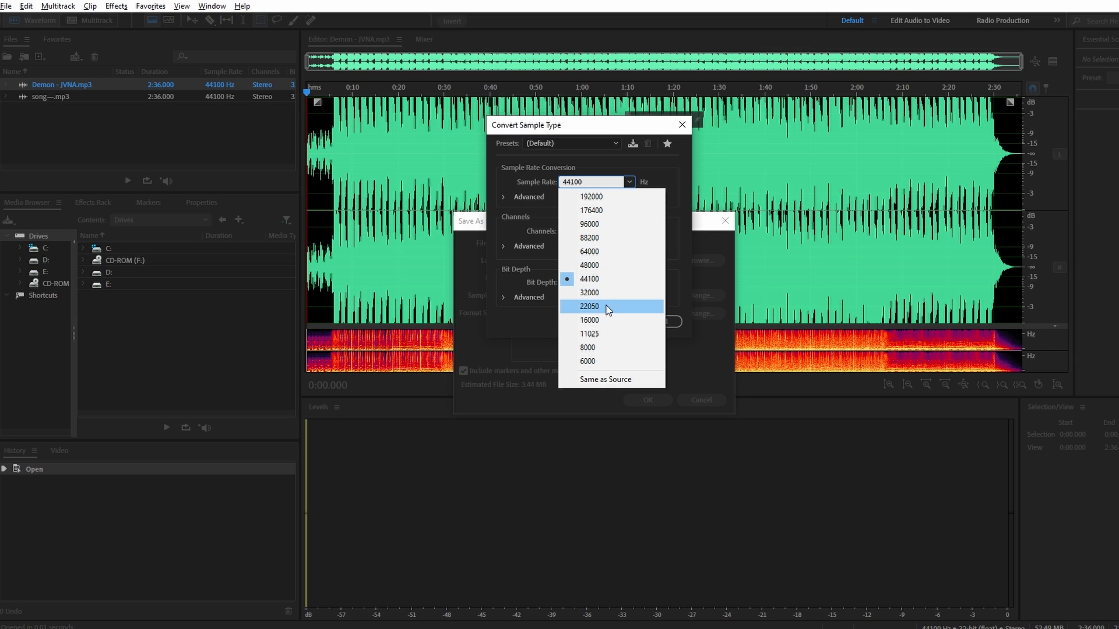
pyautogui.moveTo(513, 310)
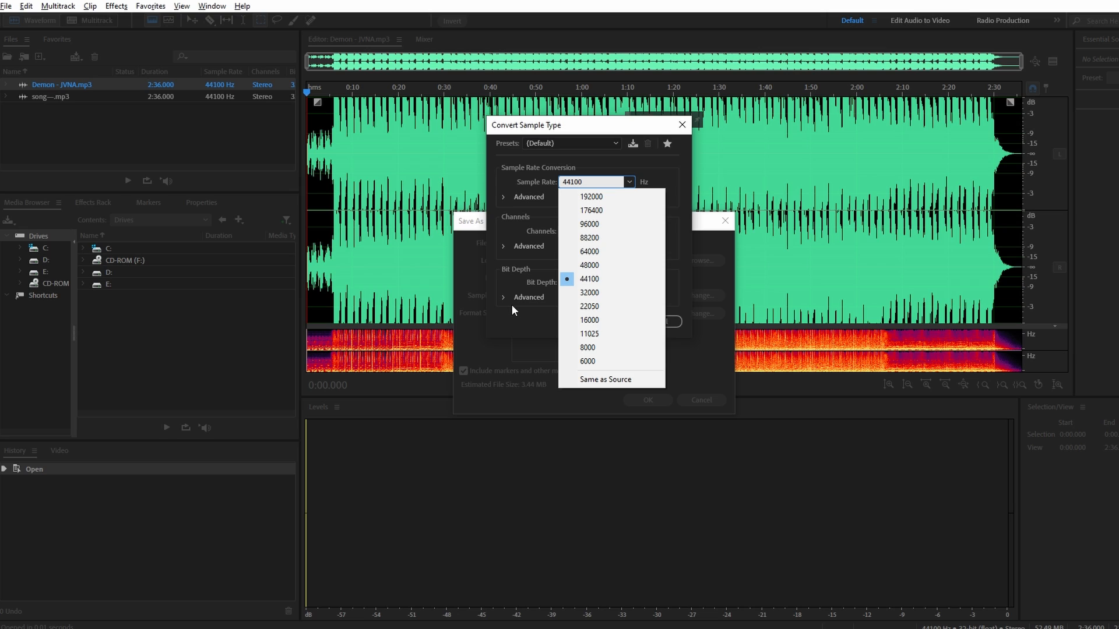
pyautogui.click(589, 279)
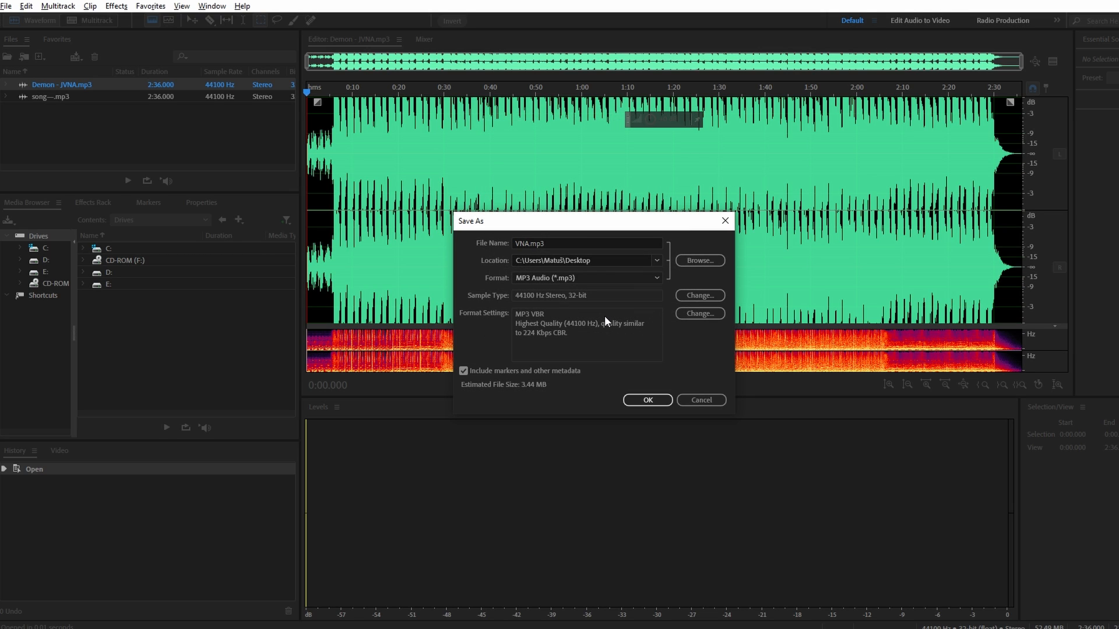
pyautogui.moveTo(582, 320)
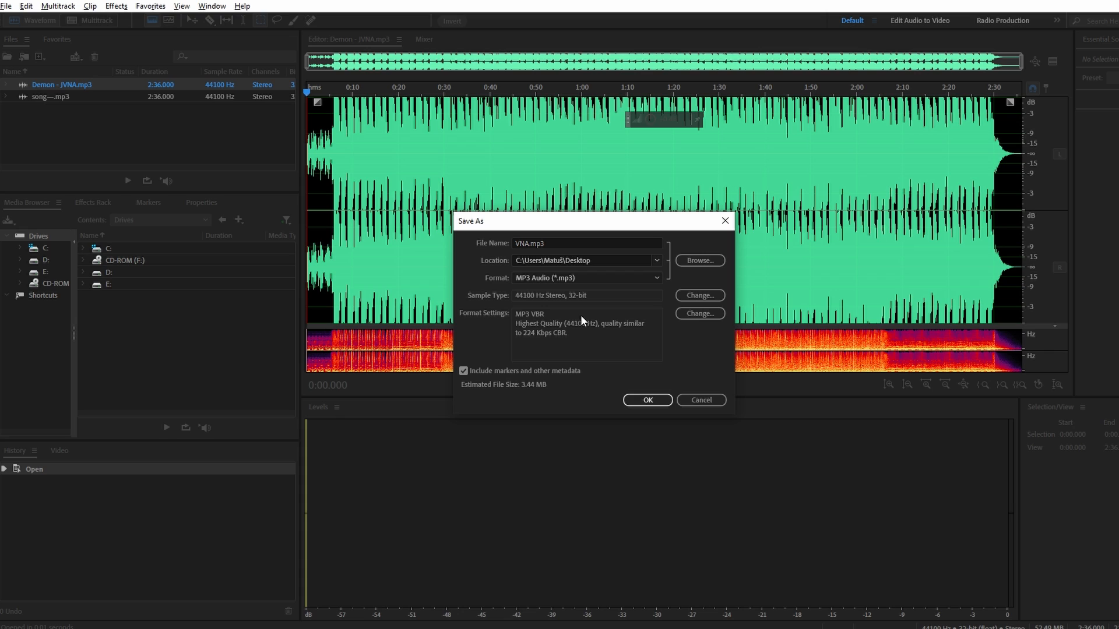
pyautogui.moveTo(633, 385)
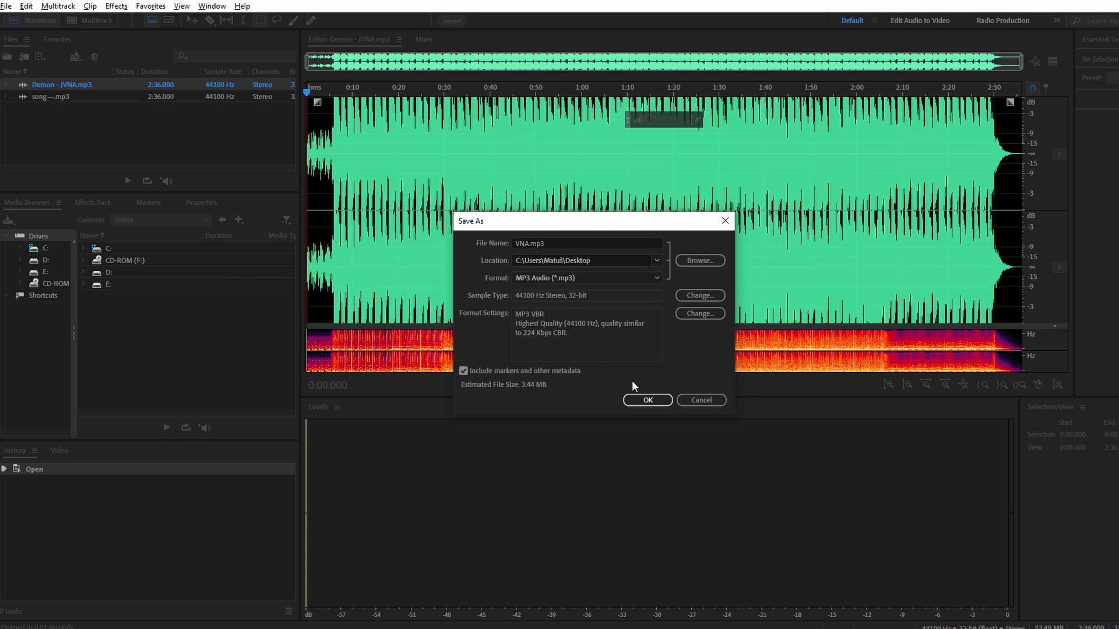
# Confirm Save As, writing VNA.mp3 to the Desktop at 44100 Hz stereo
pyautogui.click(646, 399)
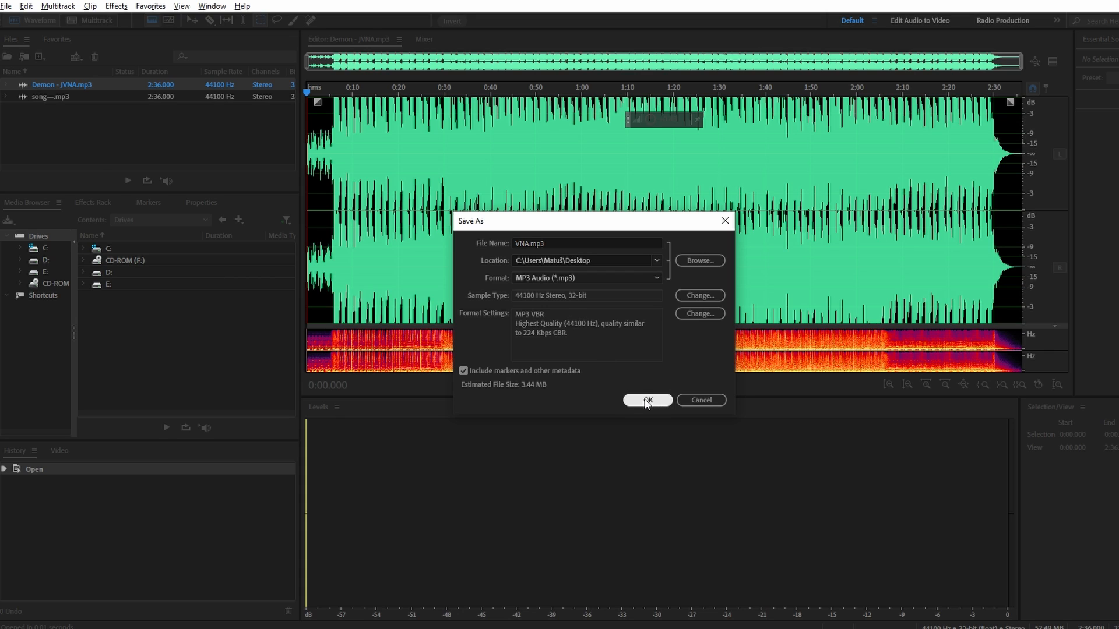
pyautogui.click(647, 400)
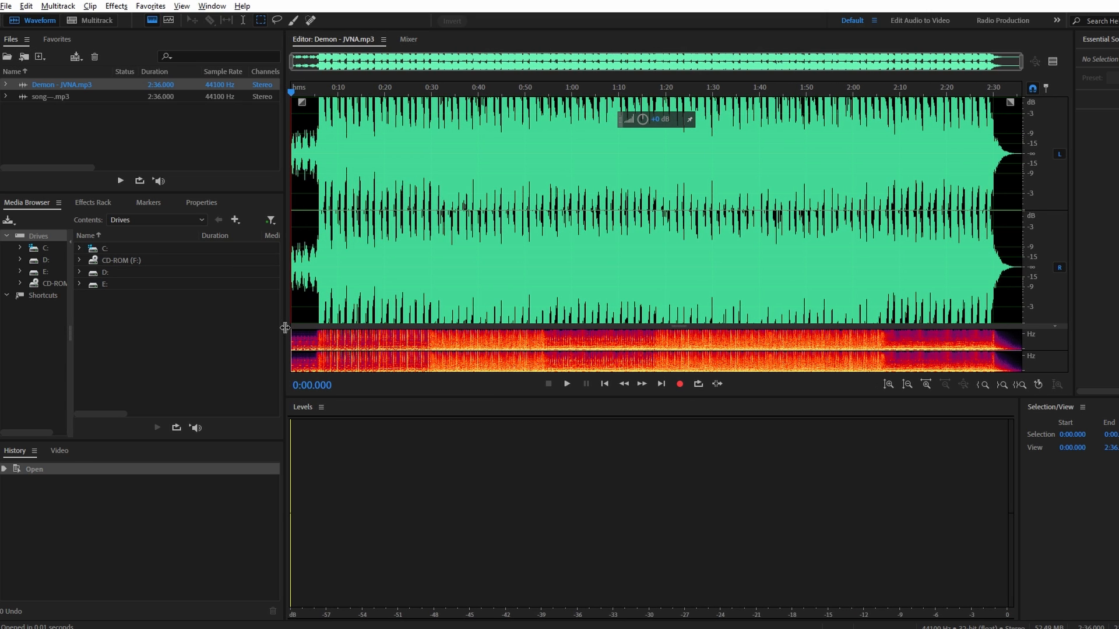
pyautogui.click(6, 6)
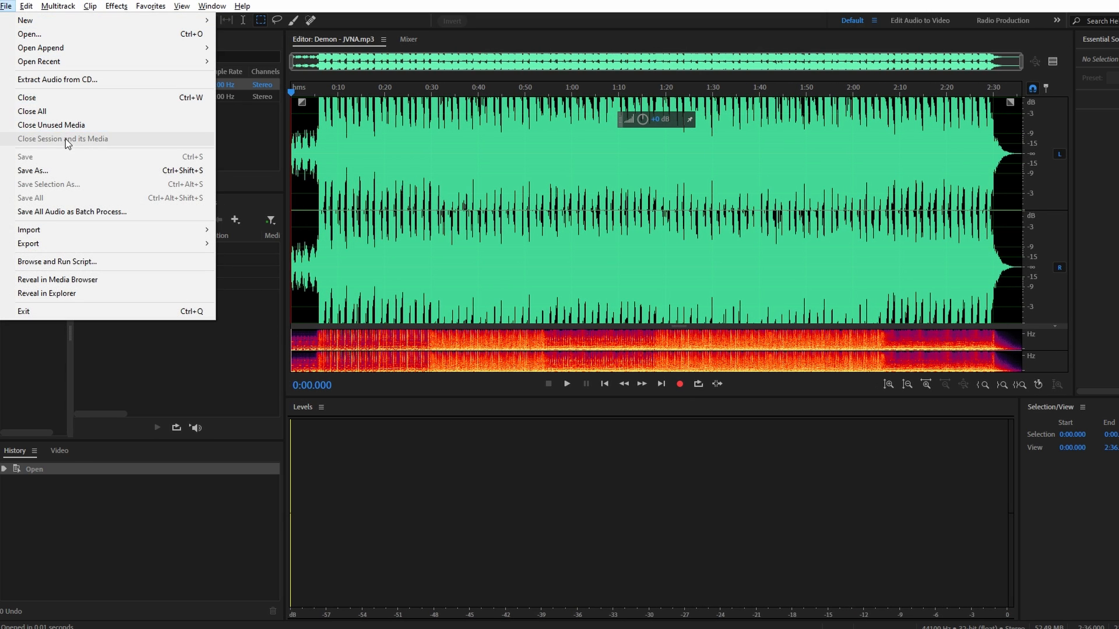
pyautogui.moveTo(63, 171)
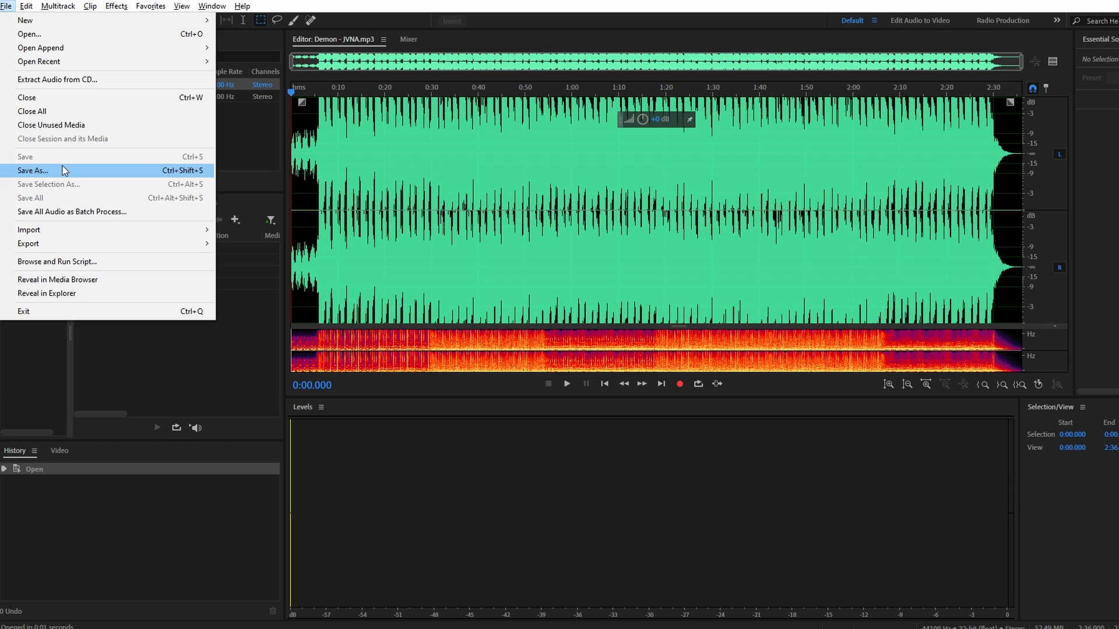
pyautogui.moveTo(130, 172)
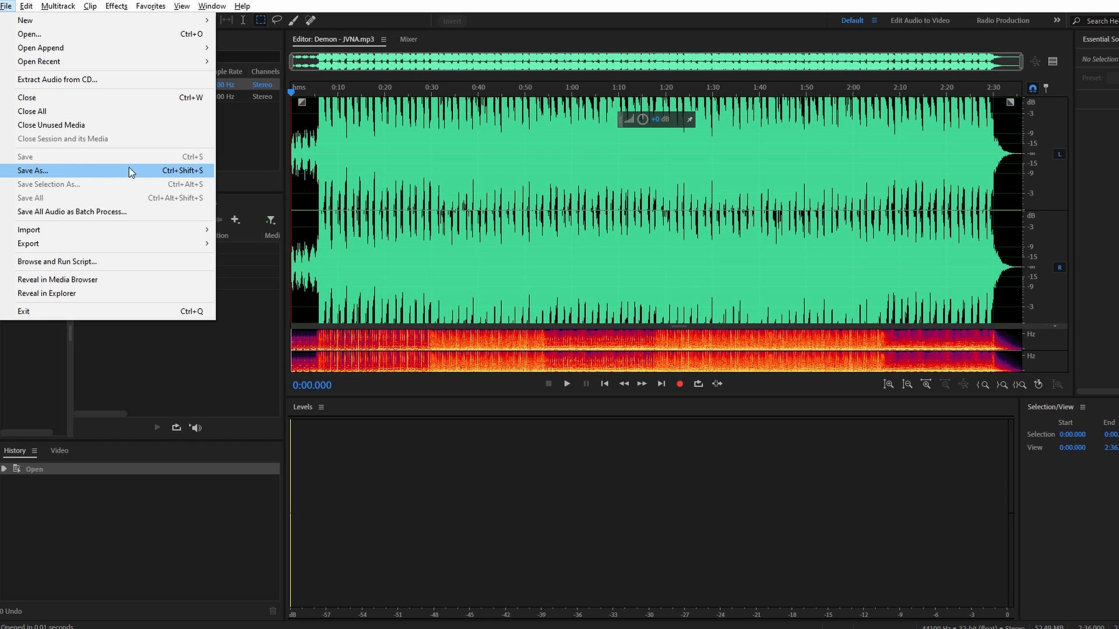
pyautogui.click(32, 170)
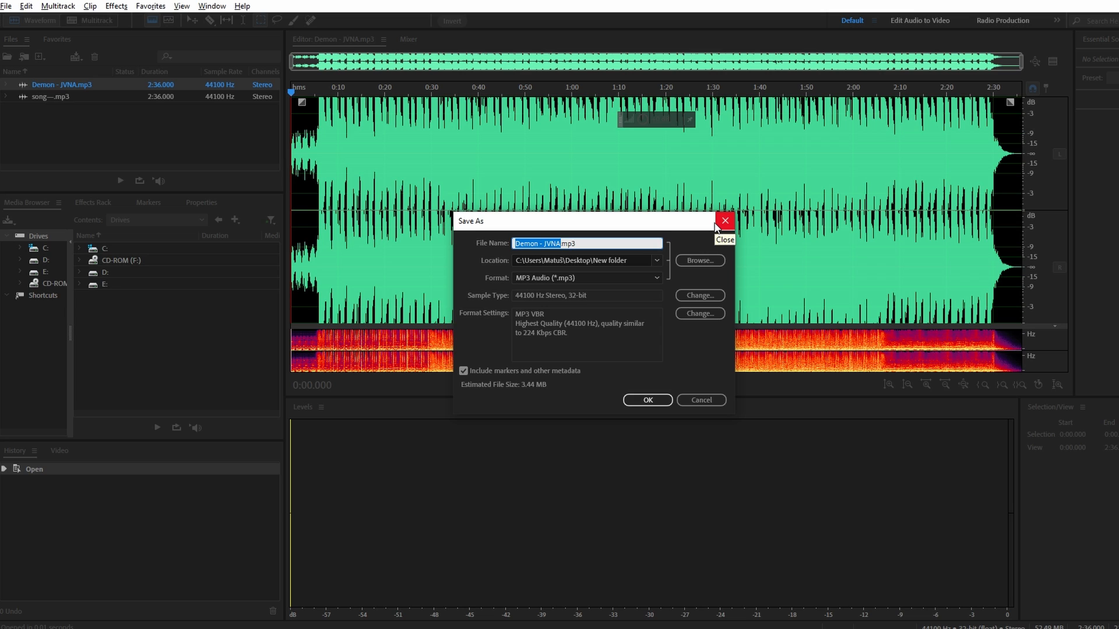
pyautogui.click(723, 221)
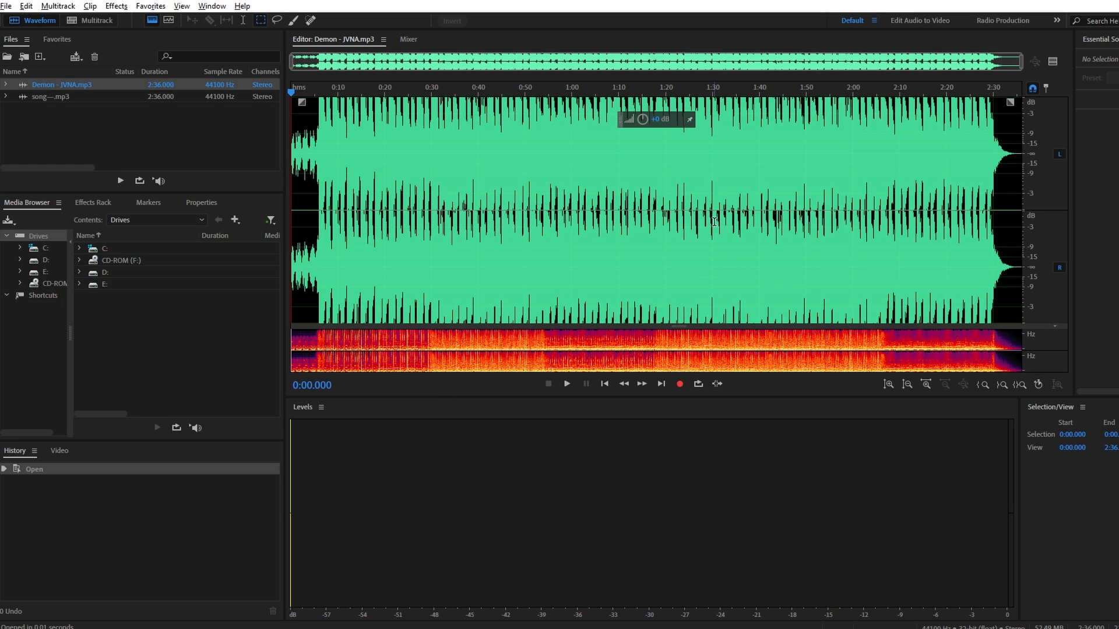